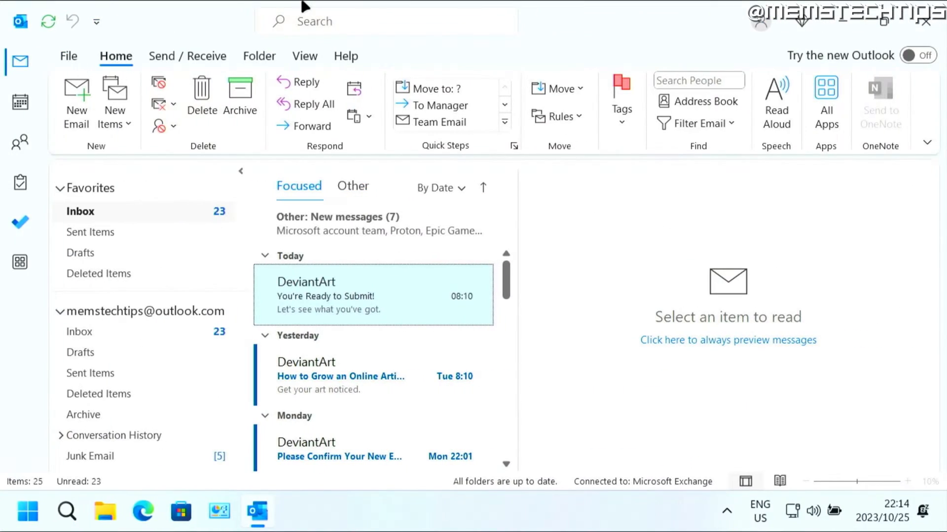
pyautogui.moveTo(523, 185)
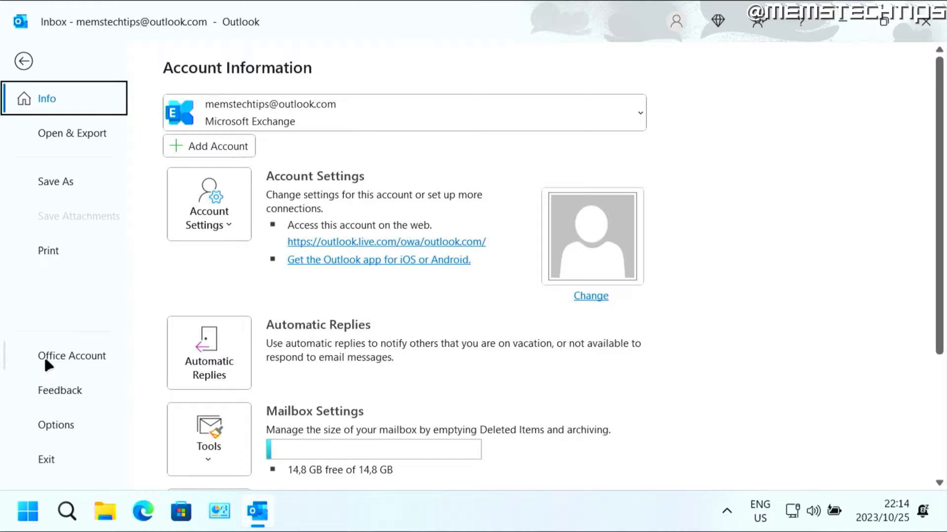
# Step: Show the Office Account page scrolled to the background and theme settings
pyautogui.click(71, 356)
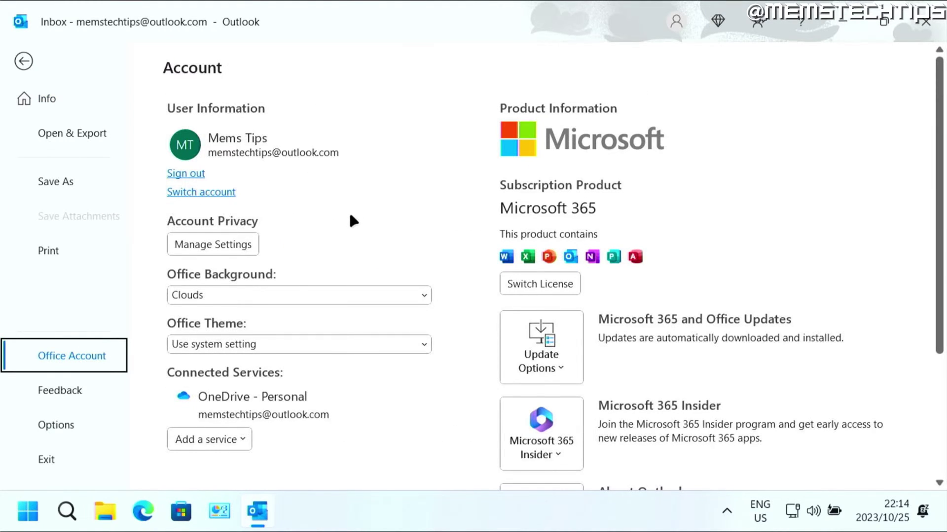
pyautogui.scroll(-3)
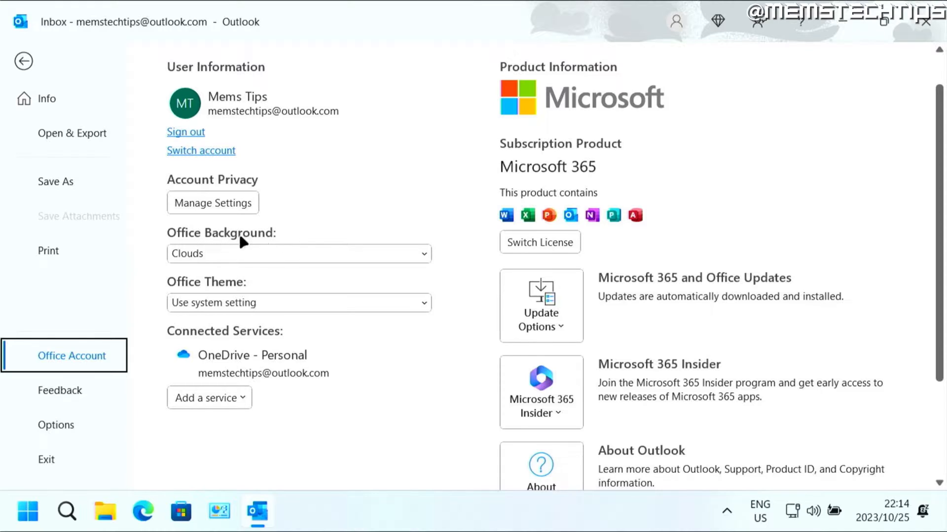
pyautogui.moveTo(418, 265)
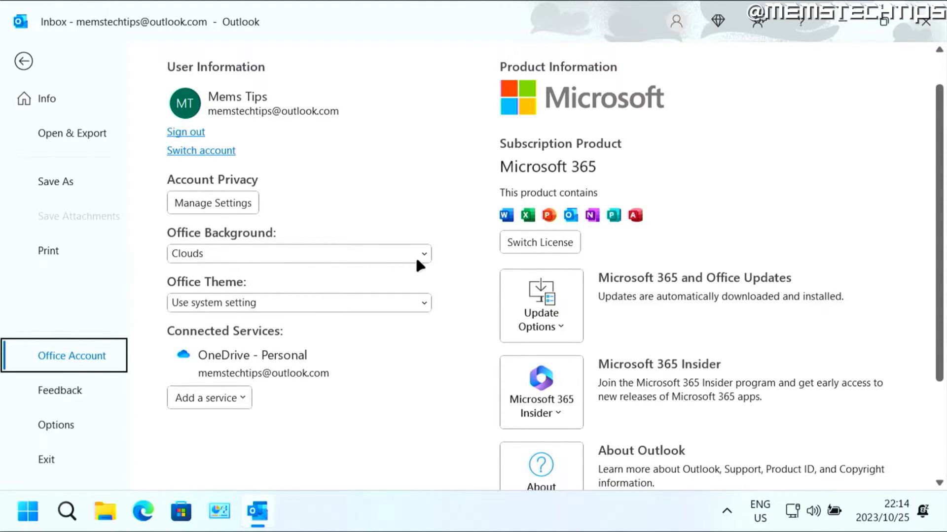
# Step: Expand the Office Background choices (Calligraphy, Circuit, Geometry, Underwater; Clouds current)
pyautogui.click(423, 253)
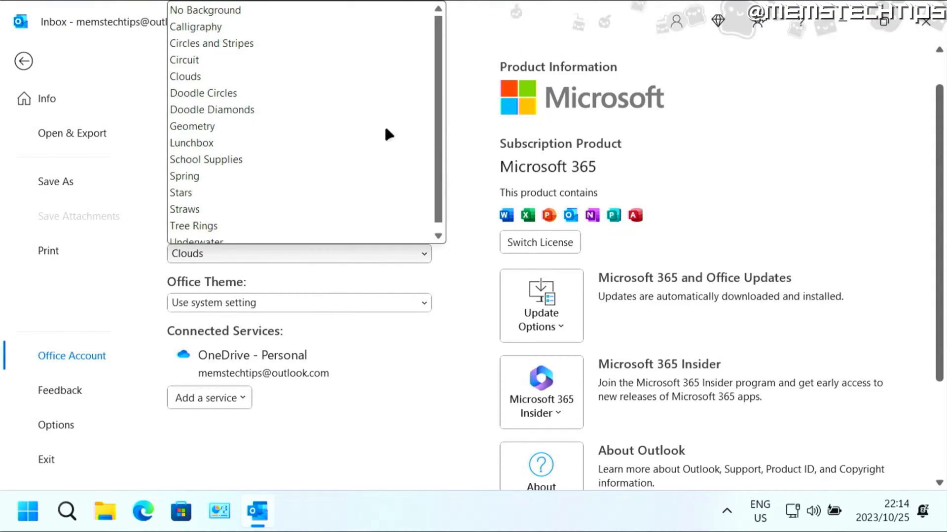
pyautogui.moveTo(381, 158)
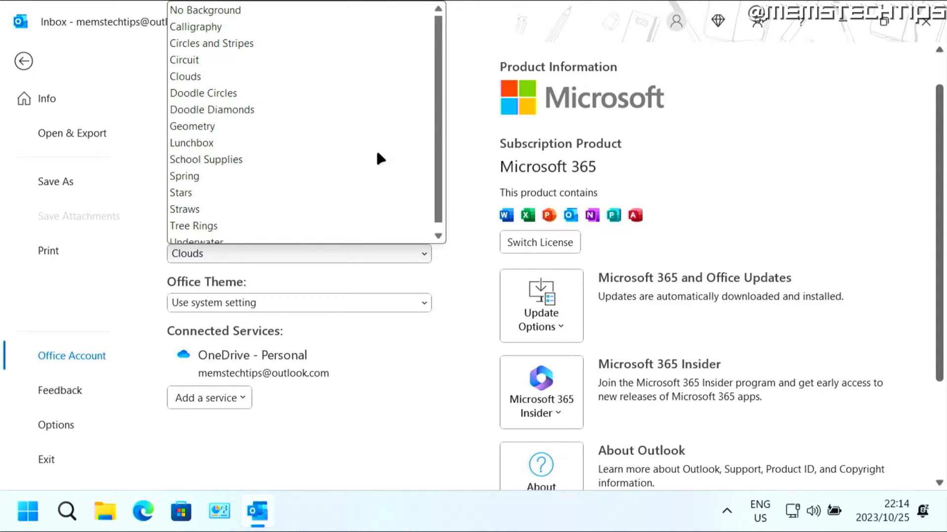
pyautogui.moveTo(620, 29)
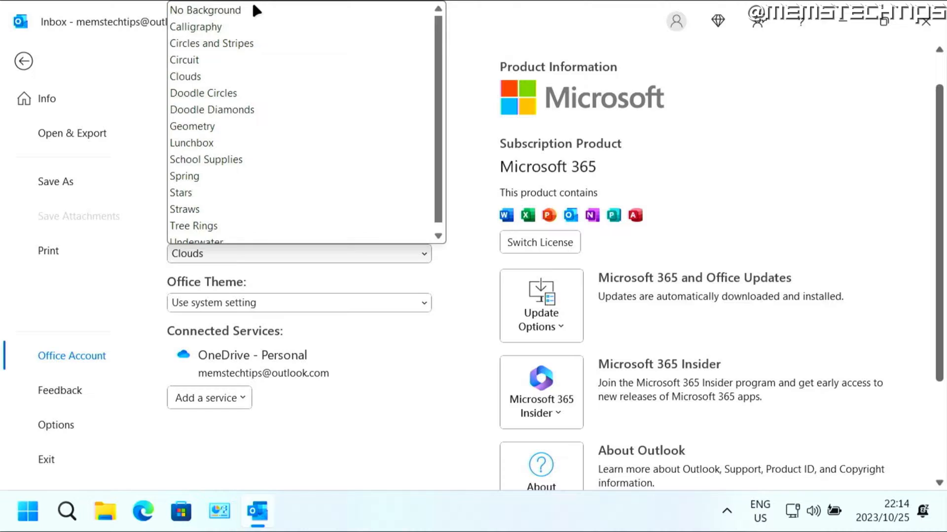
# Step: Replace the Clouds background with No Background
pyautogui.click(205, 10)
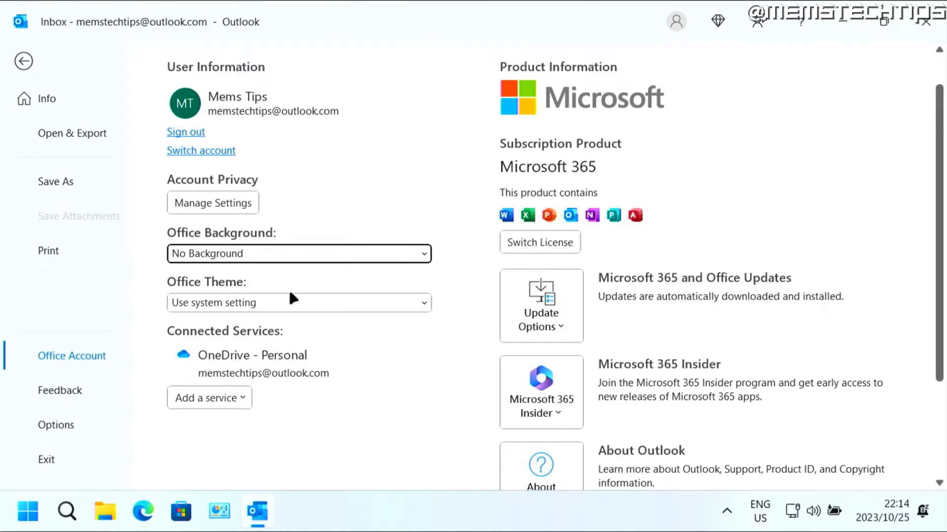
pyautogui.moveTo(201, 311)
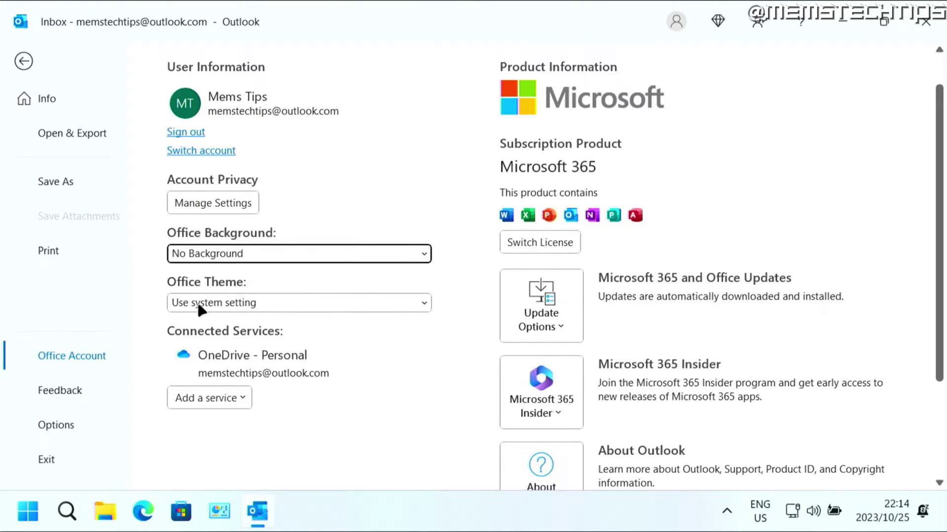
pyautogui.moveTo(373, 313)
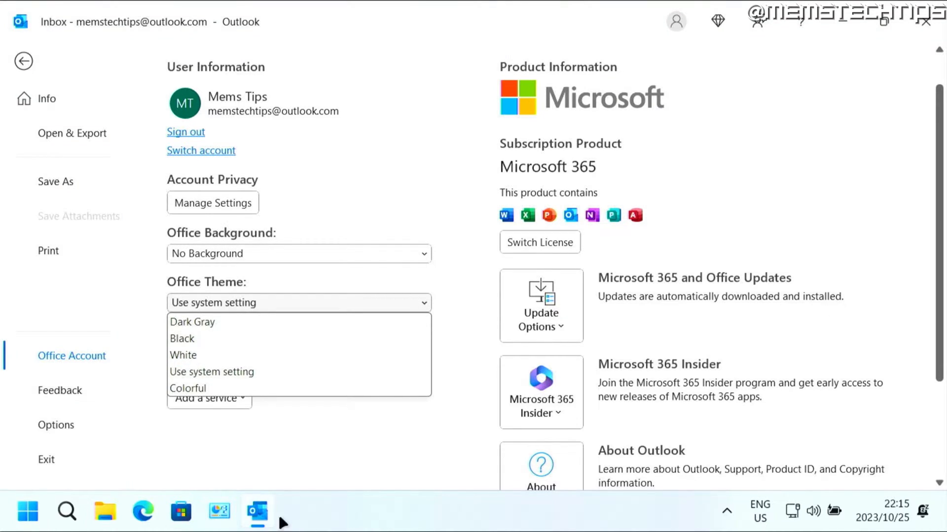
pyautogui.moveTo(362, 526)
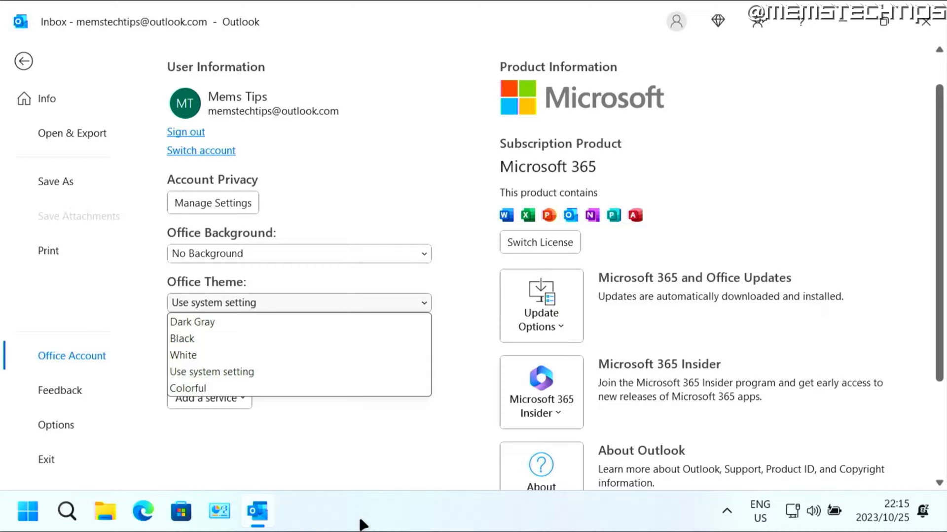
pyautogui.moveTo(214, 328)
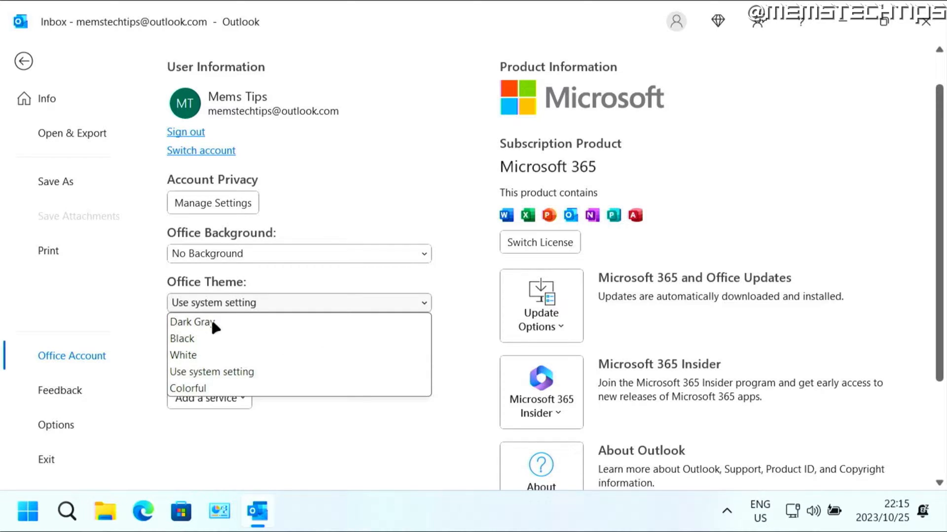
# Step: Apply the Dark Gray Office theme and show the theme choices again
pyautogui.click(193, 322)
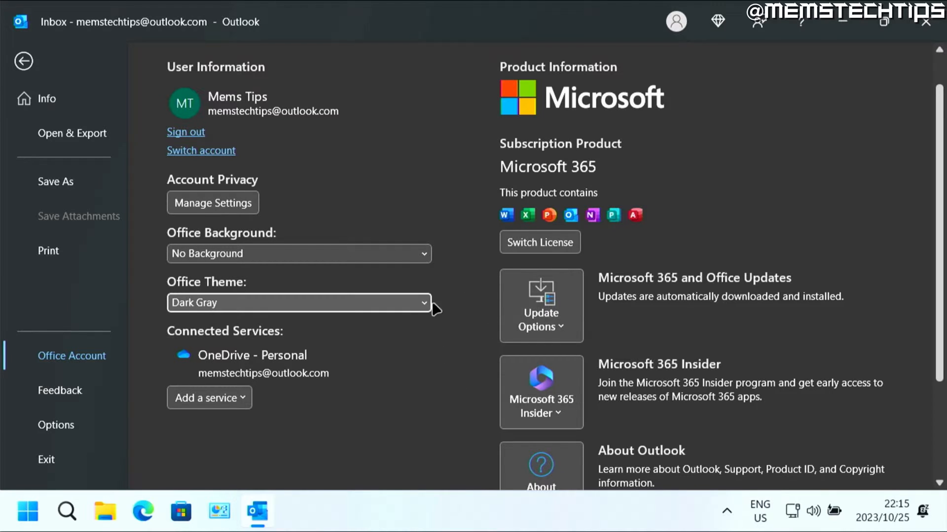
pyautogui.click(24, 60)
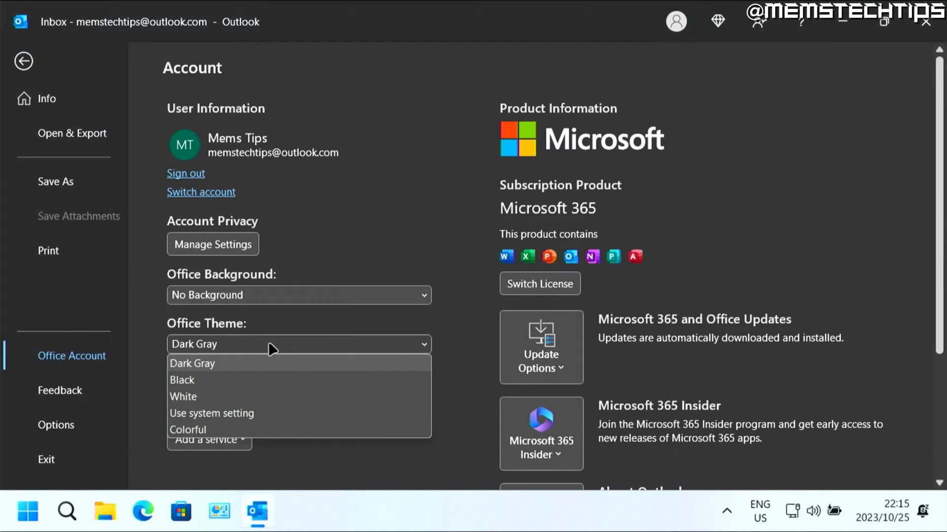
# Step: Try the Black, White and Colorful Office themes in turn
pyautogui.click(182, 379)
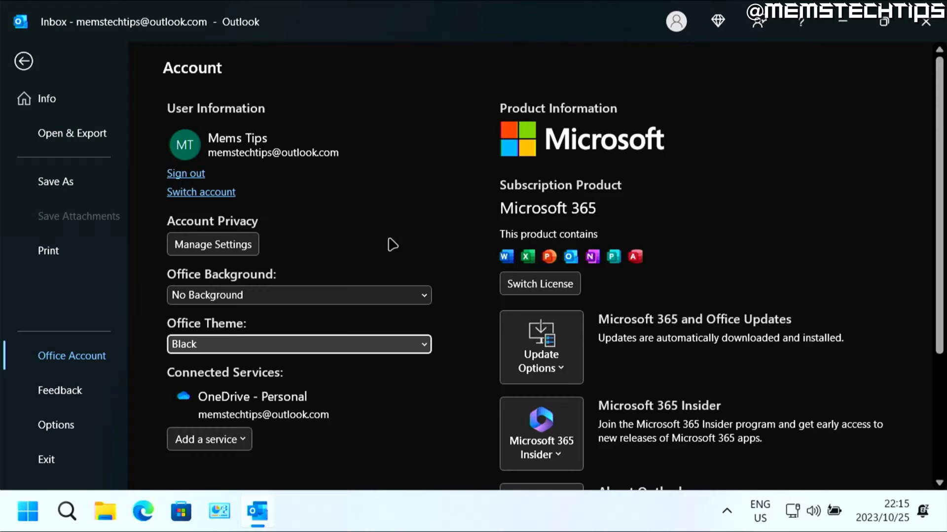
pyautogui.click(299, 344)
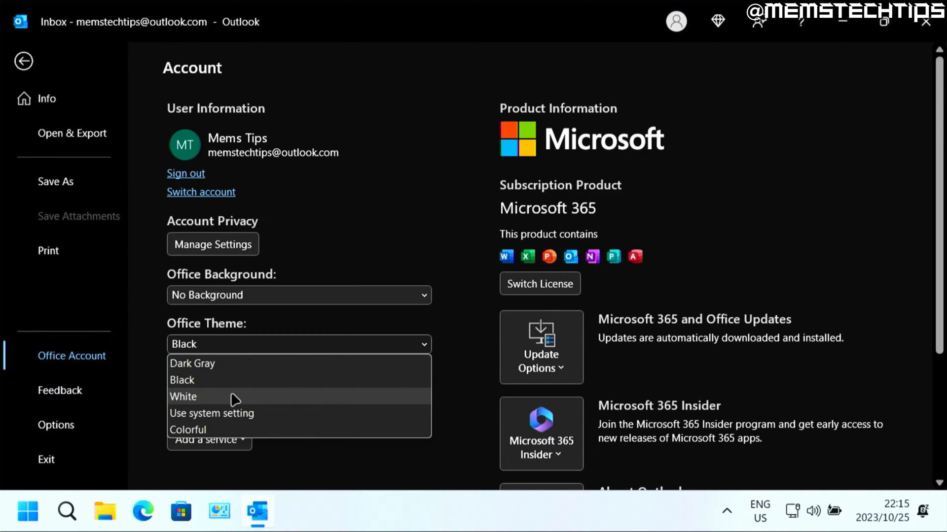
pyautogui.click(184, 397)
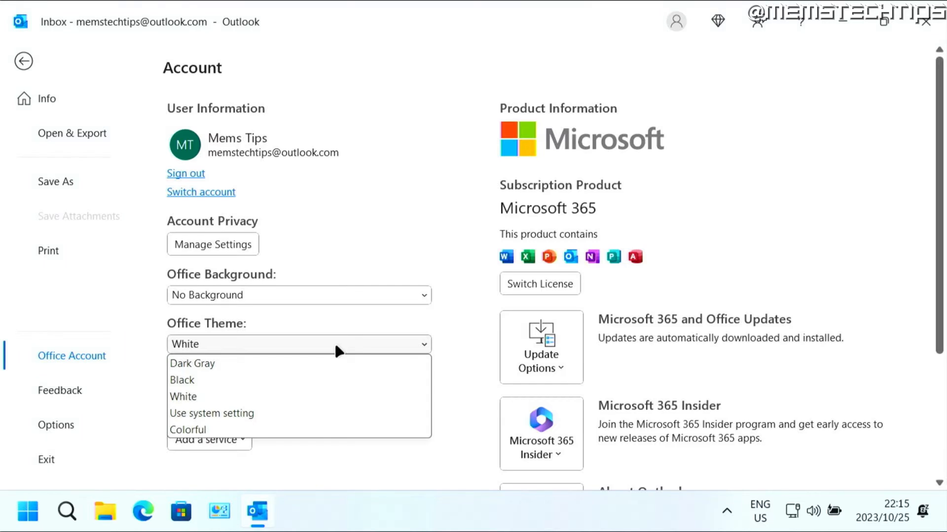
pyautogui.click(187, 429)
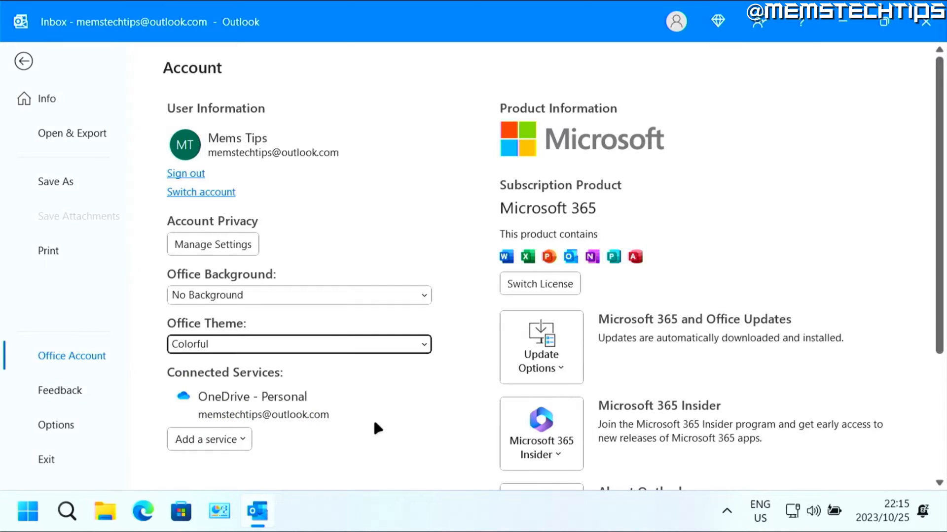
pyautogui.click(23, 60)
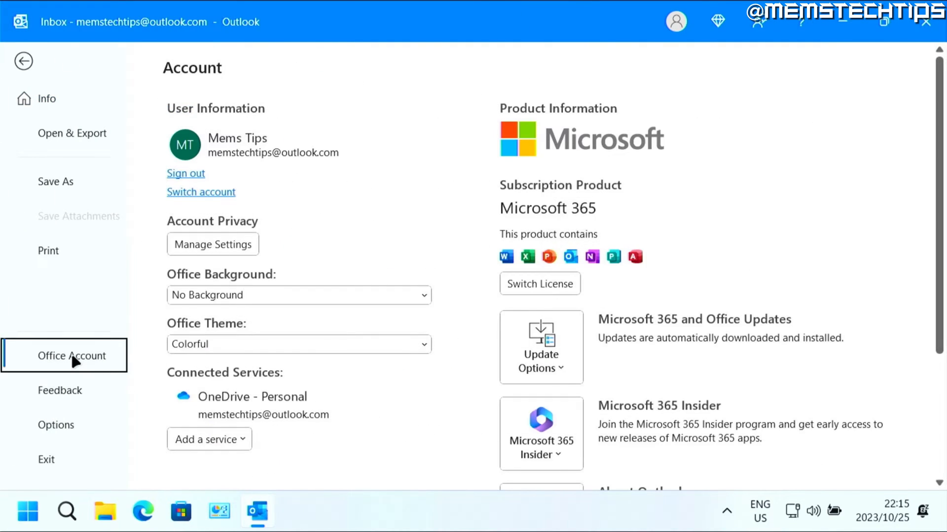
# Step: Reset the Office theme to Use system setting and return to the inbox
pyautogui.click(299, 344)
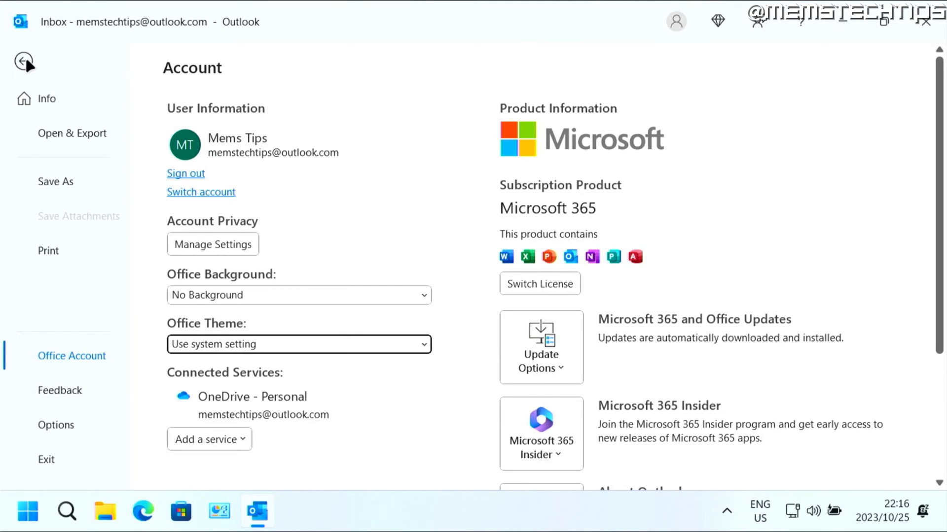
pyautogui.click(23, 61)
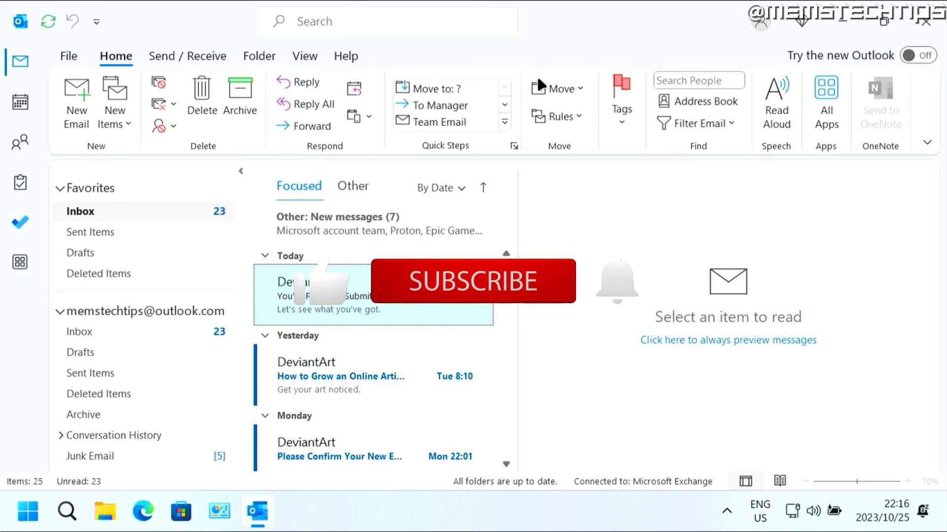
pyautogui.moveTo(553, 89)
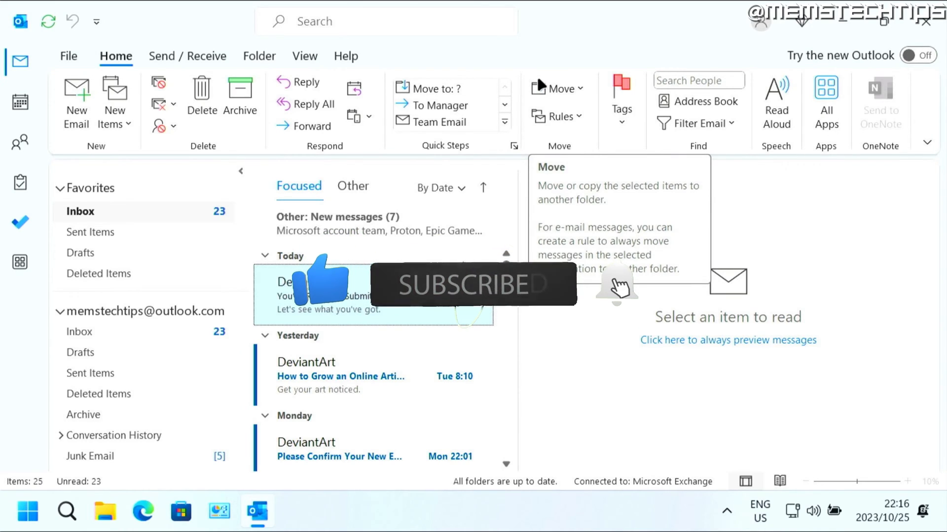